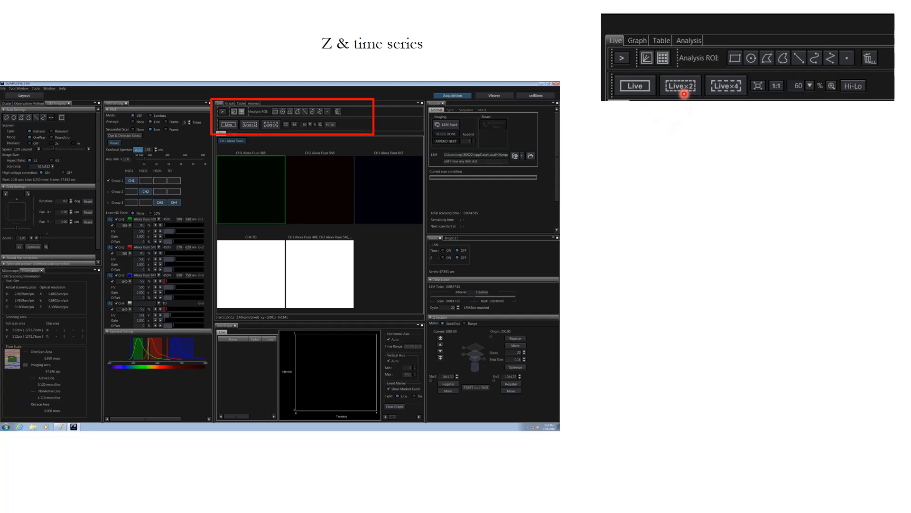
mouse_move(676, 103)
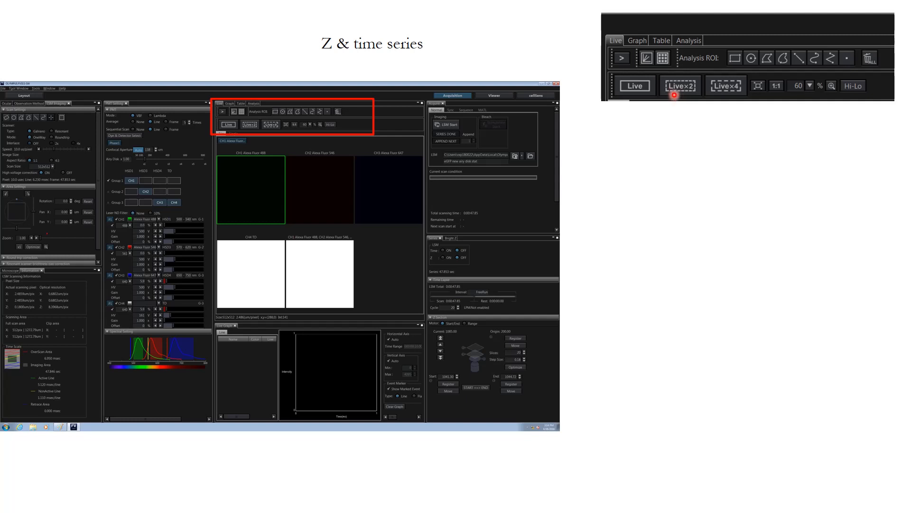
- Advance the slide animation to the zoomed Series panel with Time Lapse and Z Section settings
left_click(726, 84)
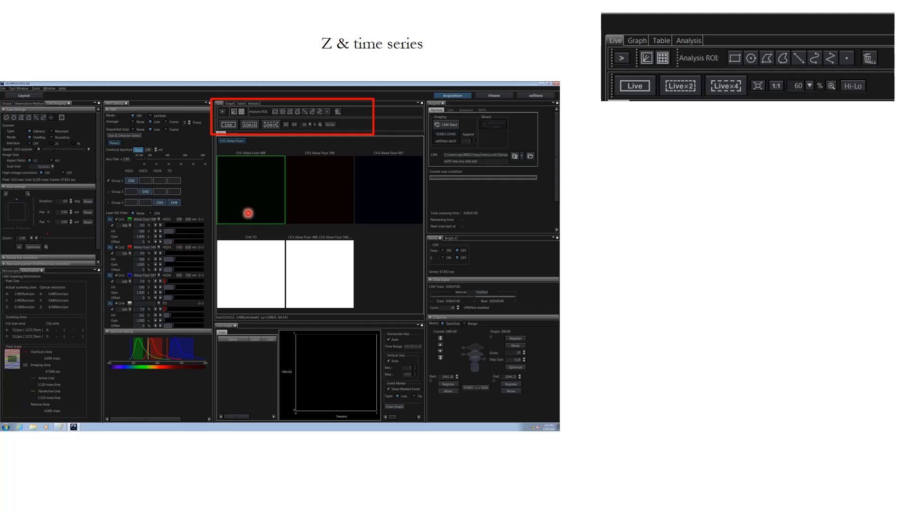
mouse_move(211, 194)
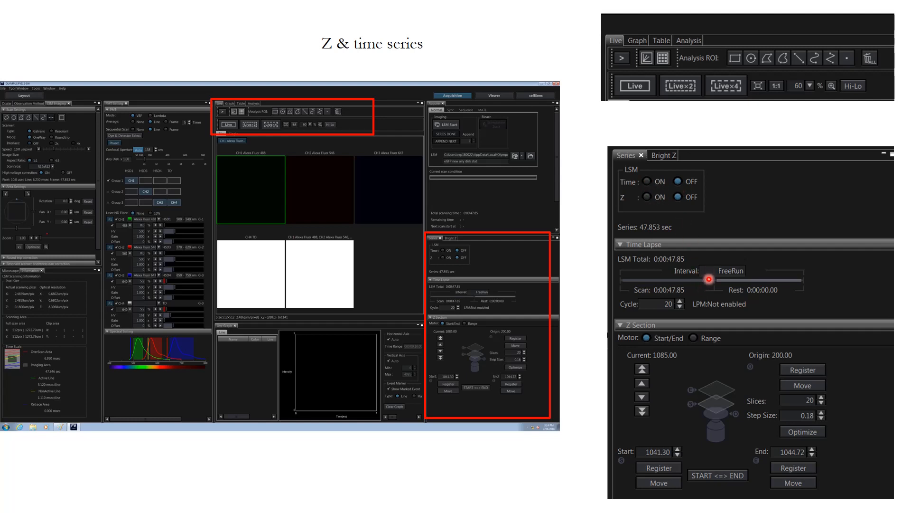
left_click_drag(709, 279, 723, 277)
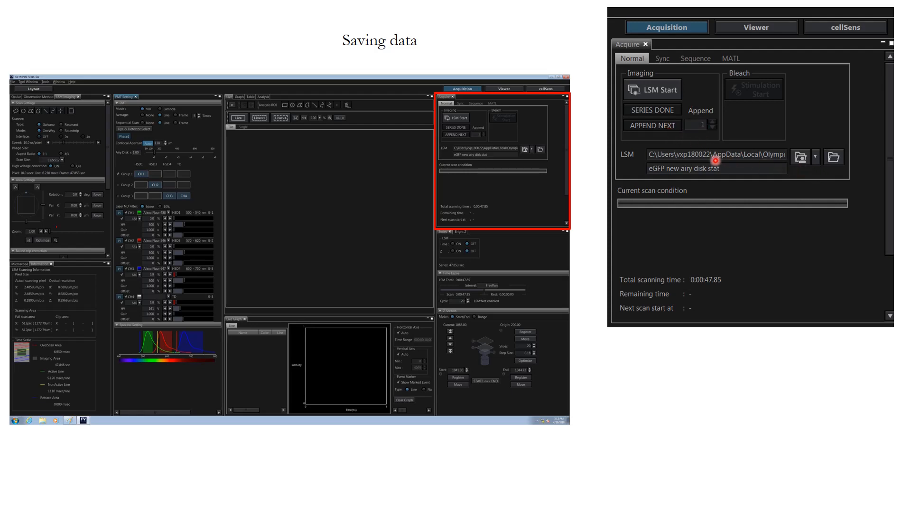
mouse_move(686, 158)
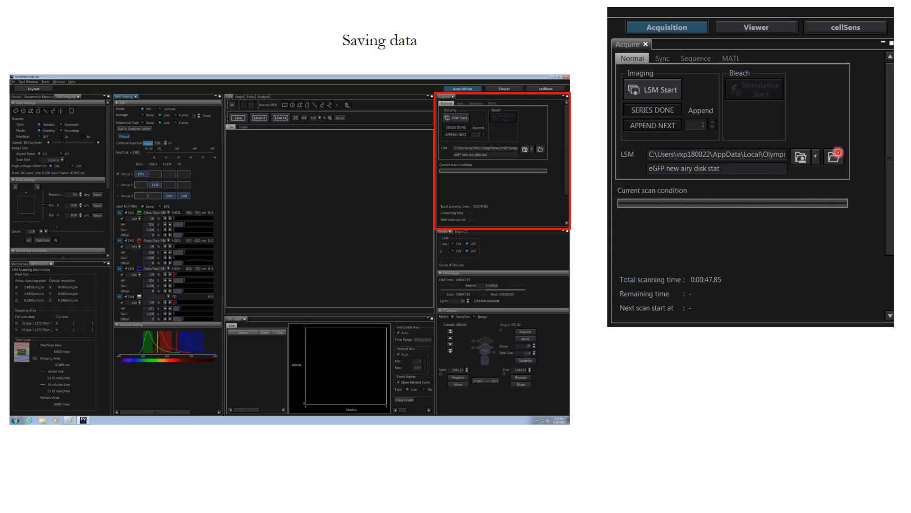
- Advance the slide to show the Browse For Folder screenshot below the Acquire panel
left_click(833, 156)
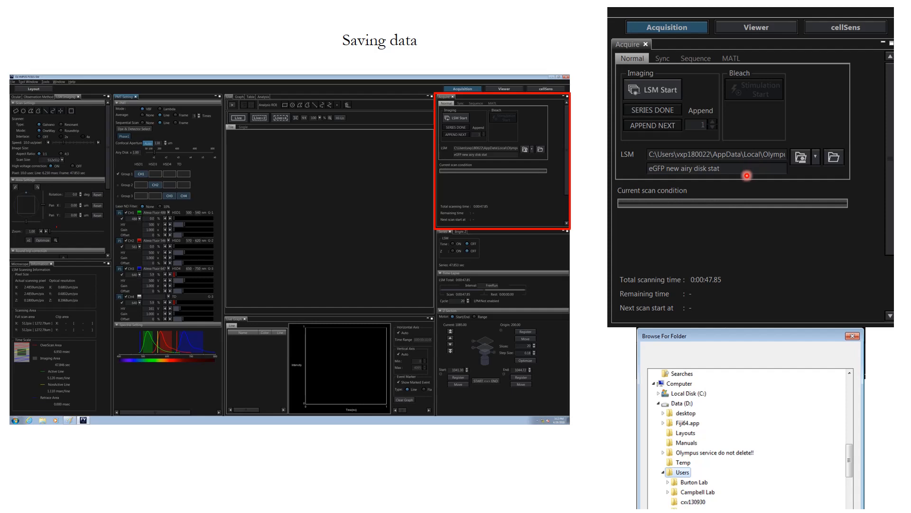
mouse_move(720, 170)
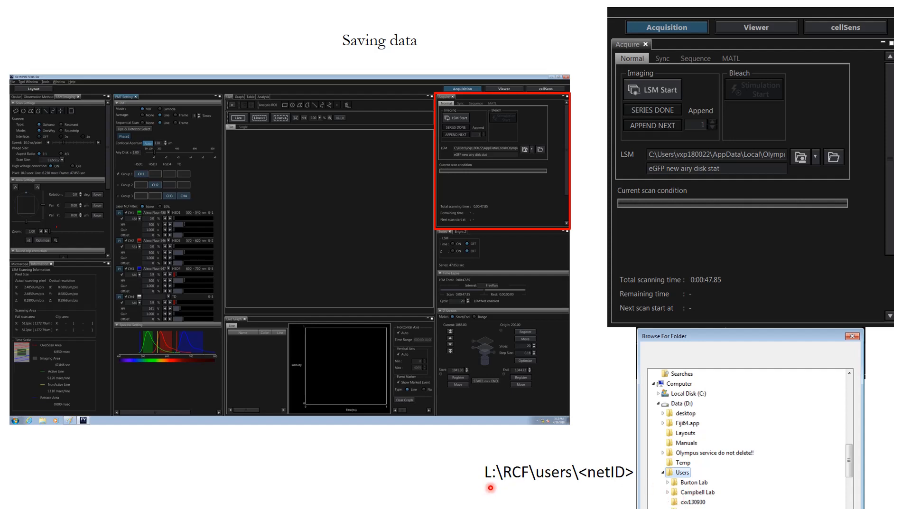
mouse_move(517, 484)
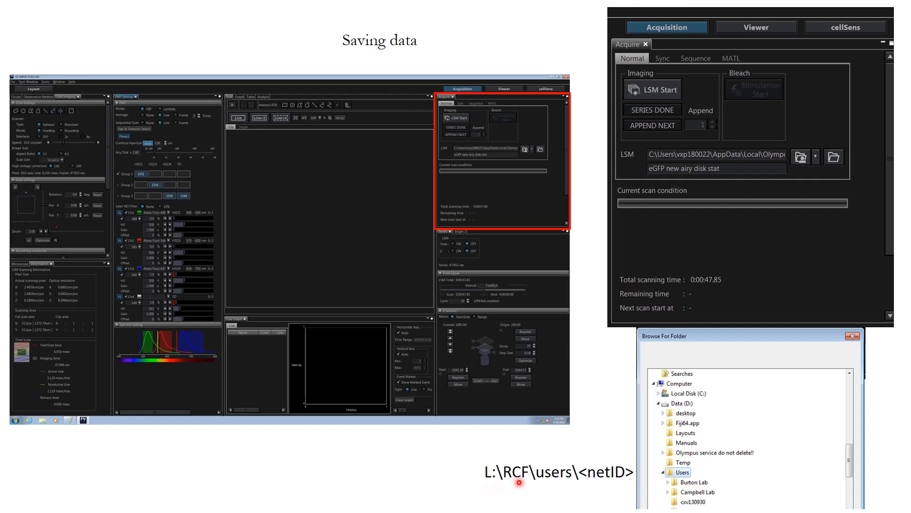